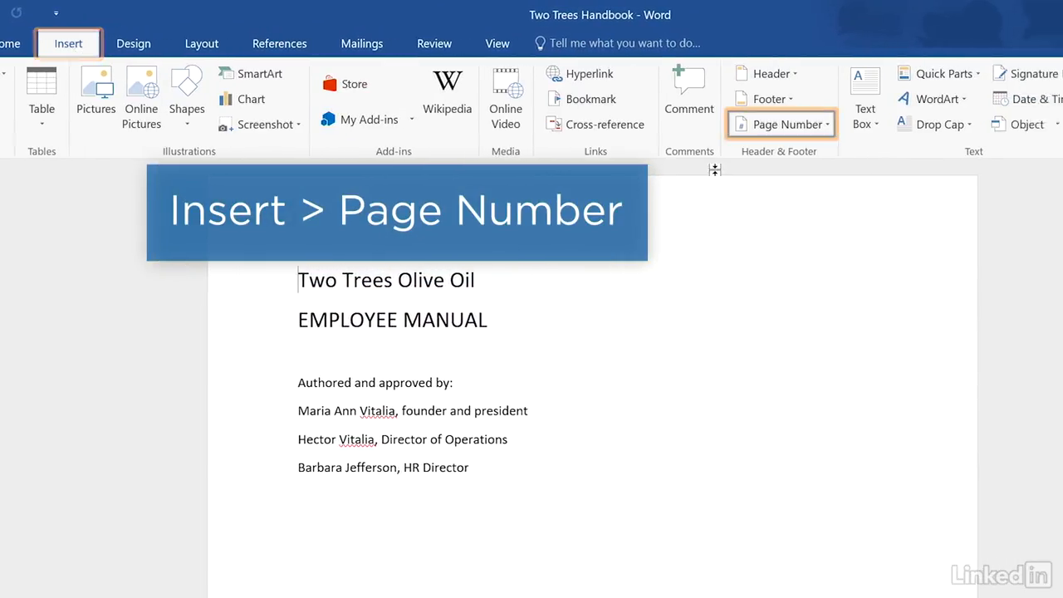
Insert Plain Number 2 page numbers centred at the bottom of every page
click(780, 123)
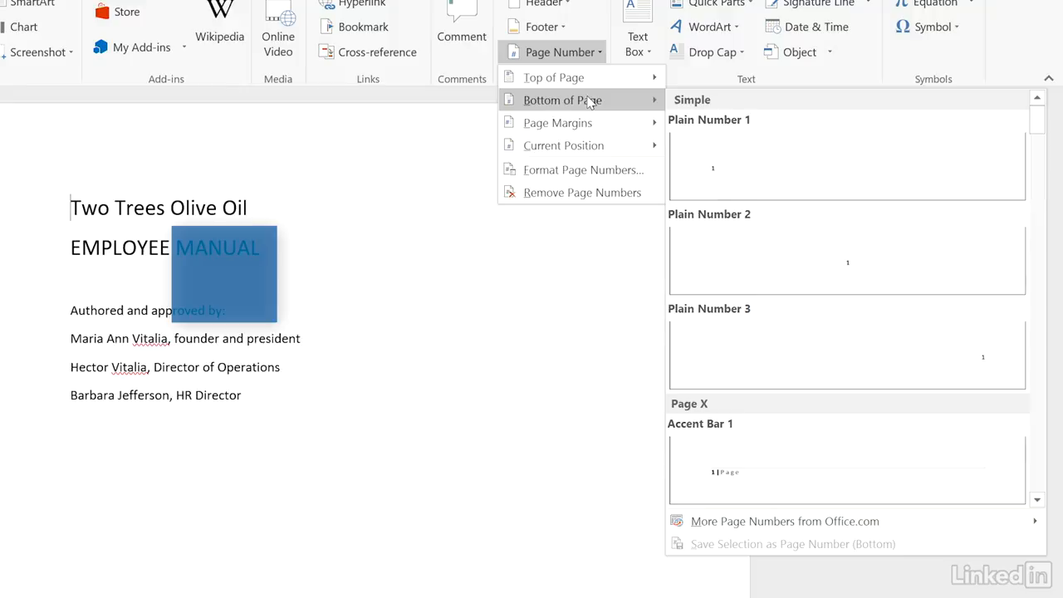
mouse_move(847, 260)
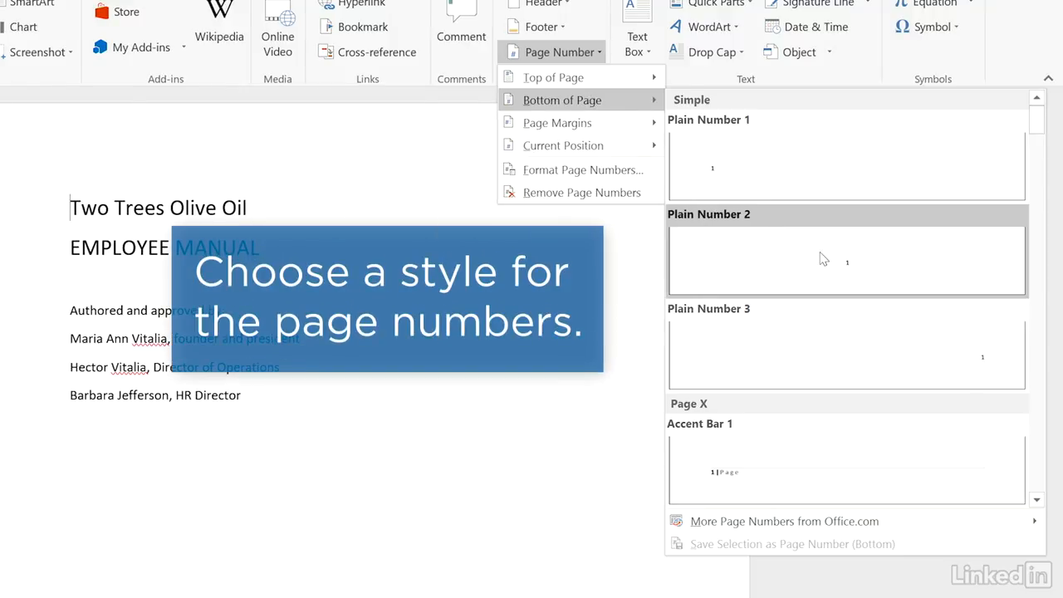
click(846, 260)
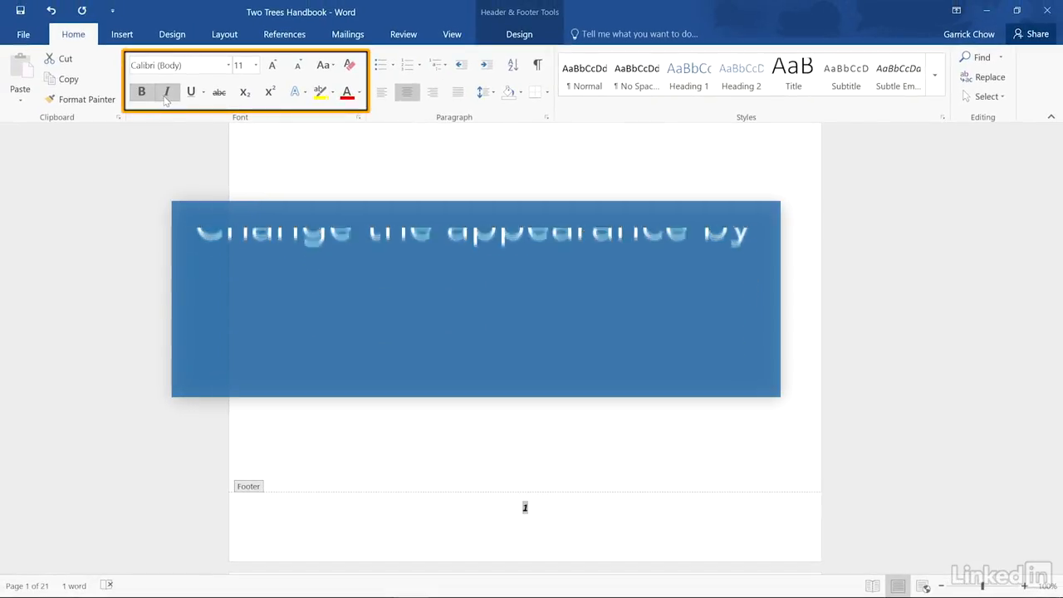
Italicise the footer page number and close the header and footer
click(519, 34)
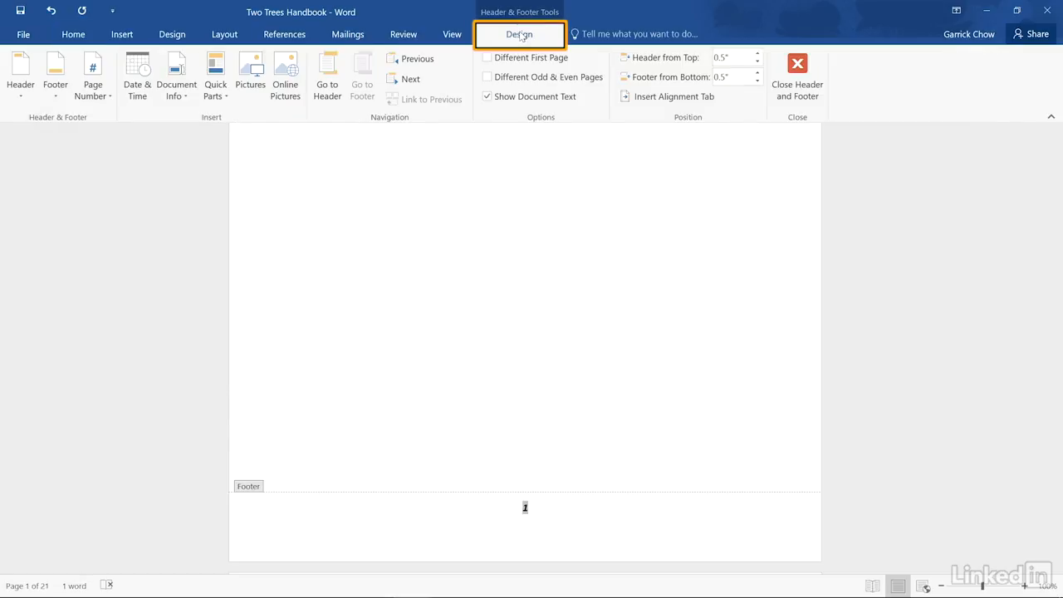
mouse_move(797, 75)
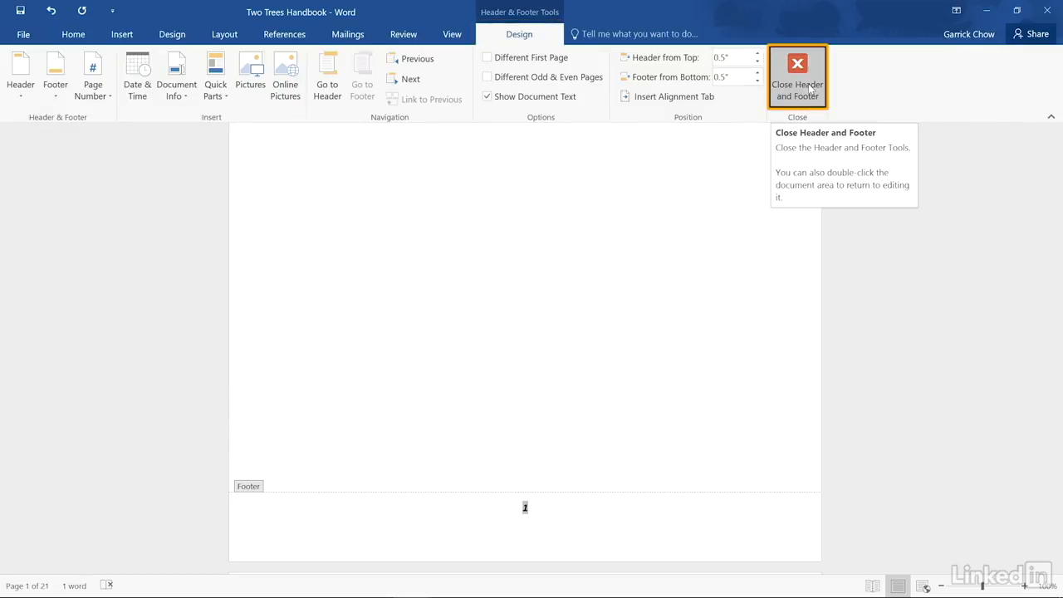
click(797, 75)
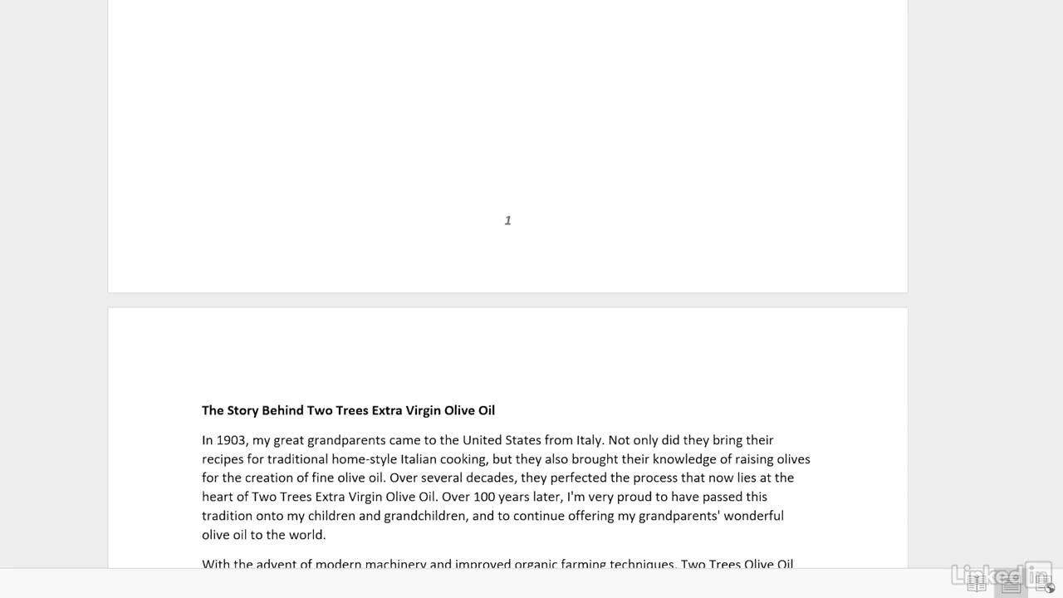
Scroll down to confirm italic numbers on page 3, then switch to the Insert tab
scroll(down, 3)
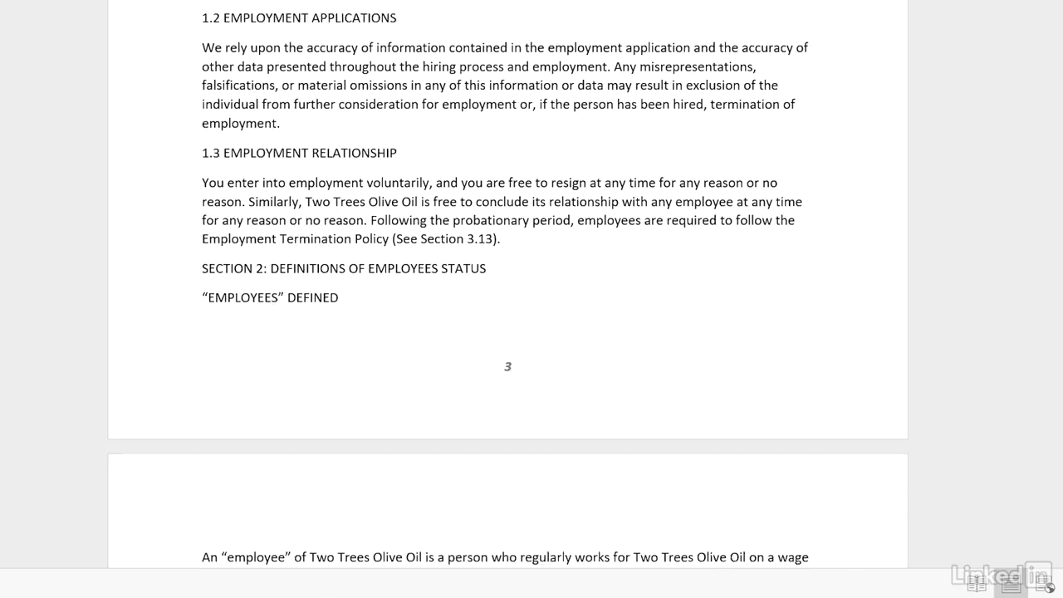
scroll(down, 3)
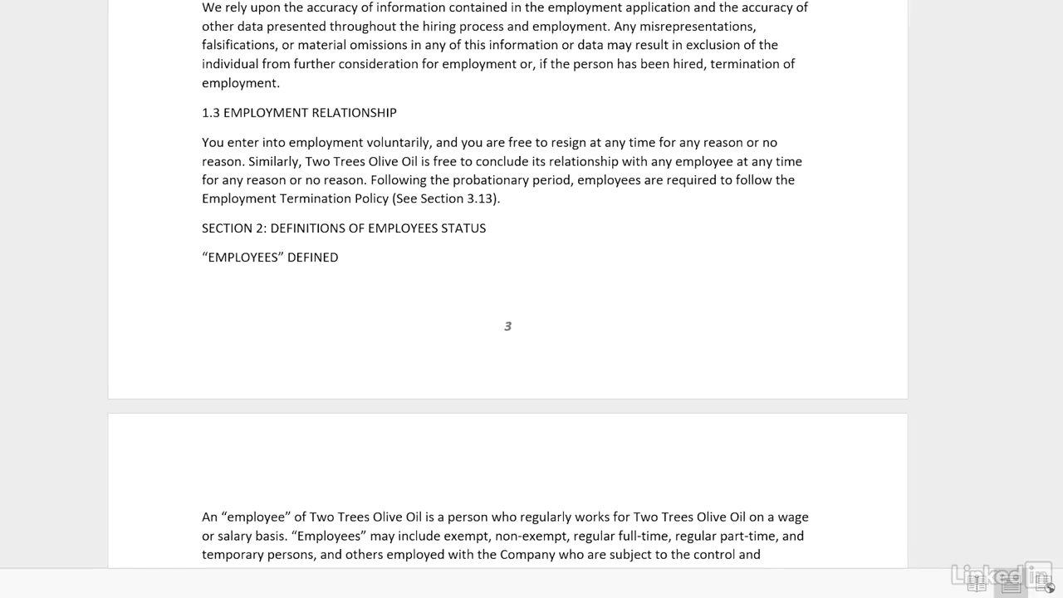
click(122, 34)
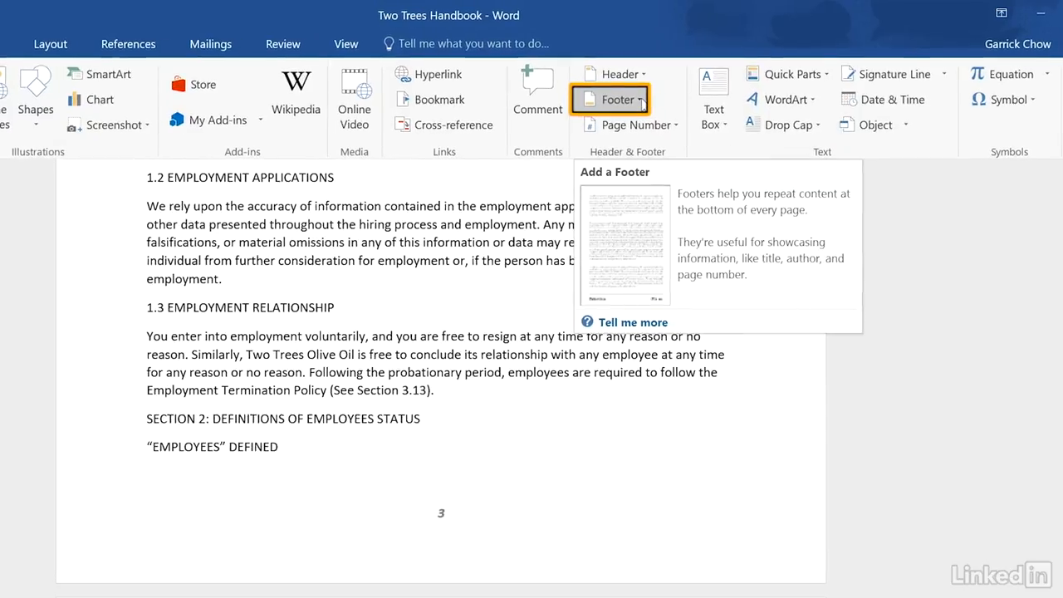
Set a Different First Page footer reading 'Copyright 2017' instead of the page number
click(616, 99)
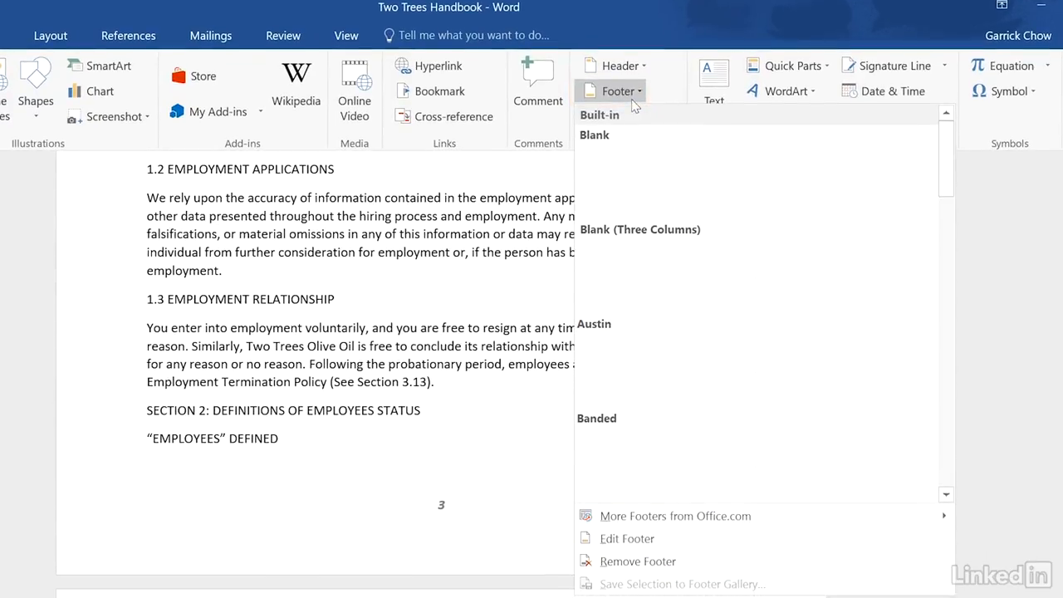
mouse_move(626, 491)
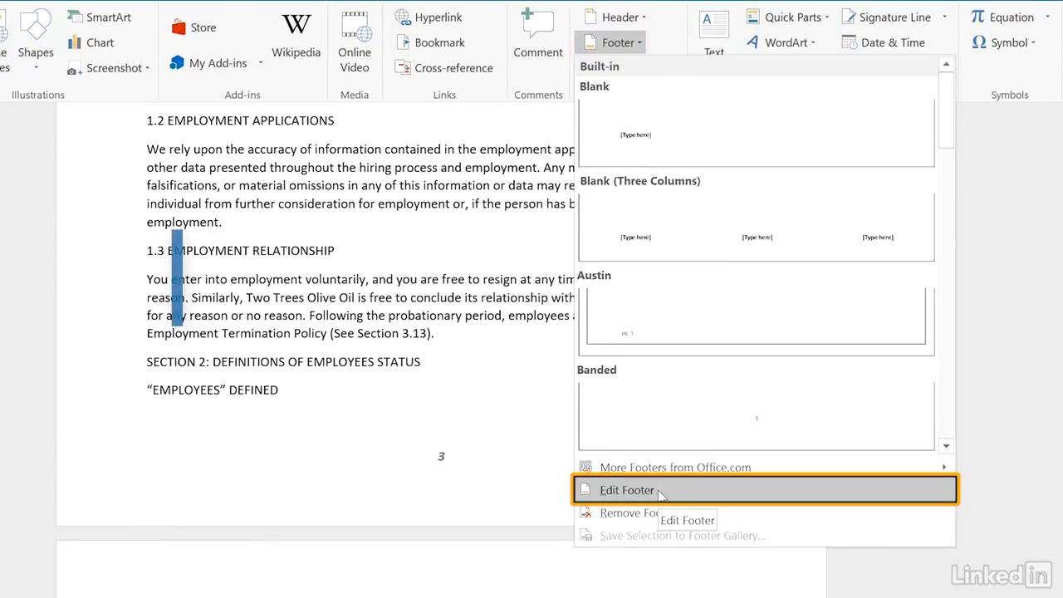
click(627, 490)
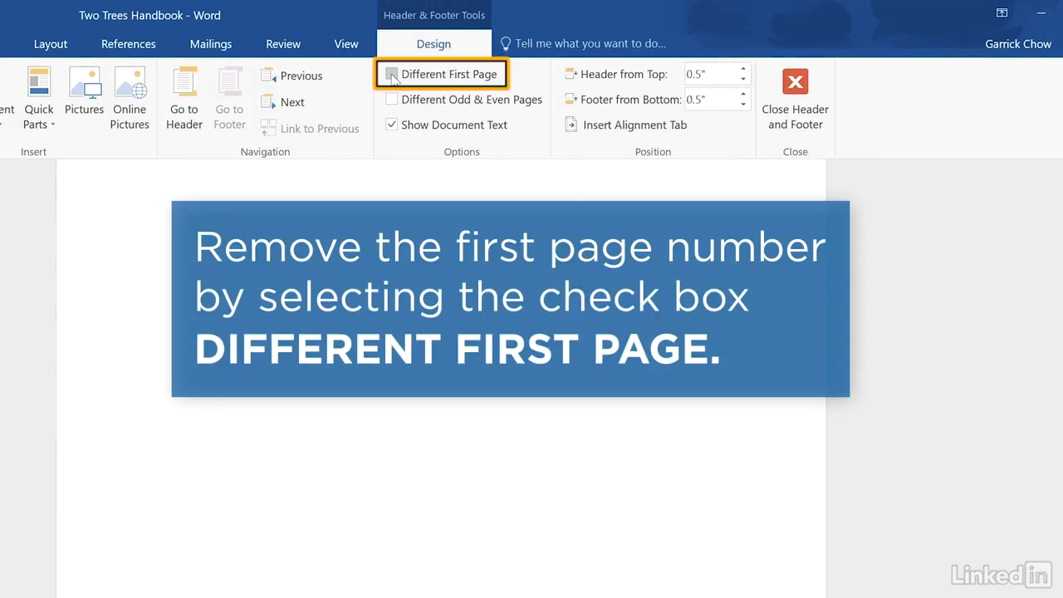
click(391, 74)
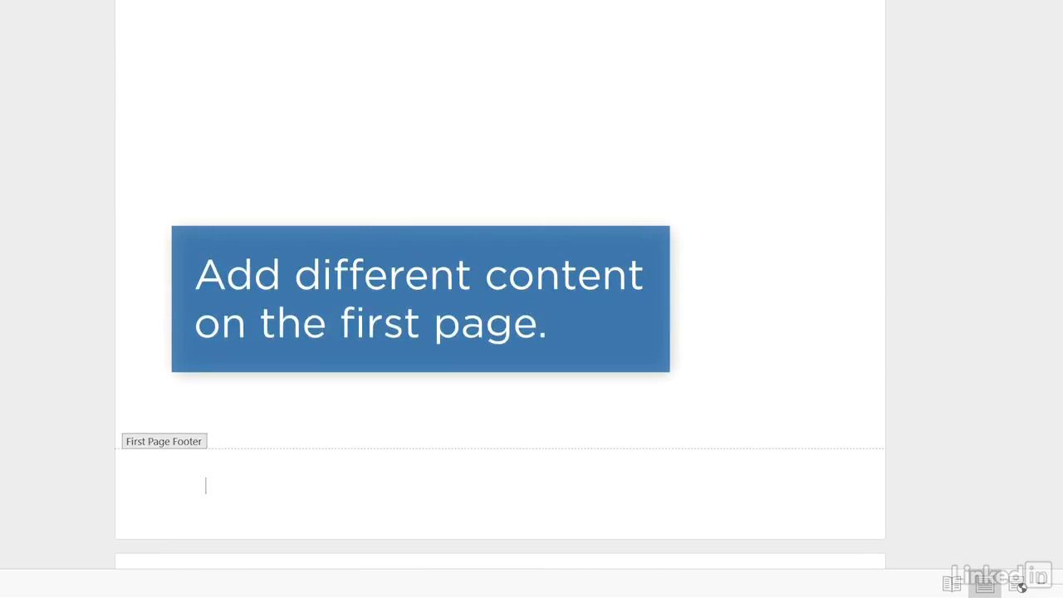
text(Copyright 20)
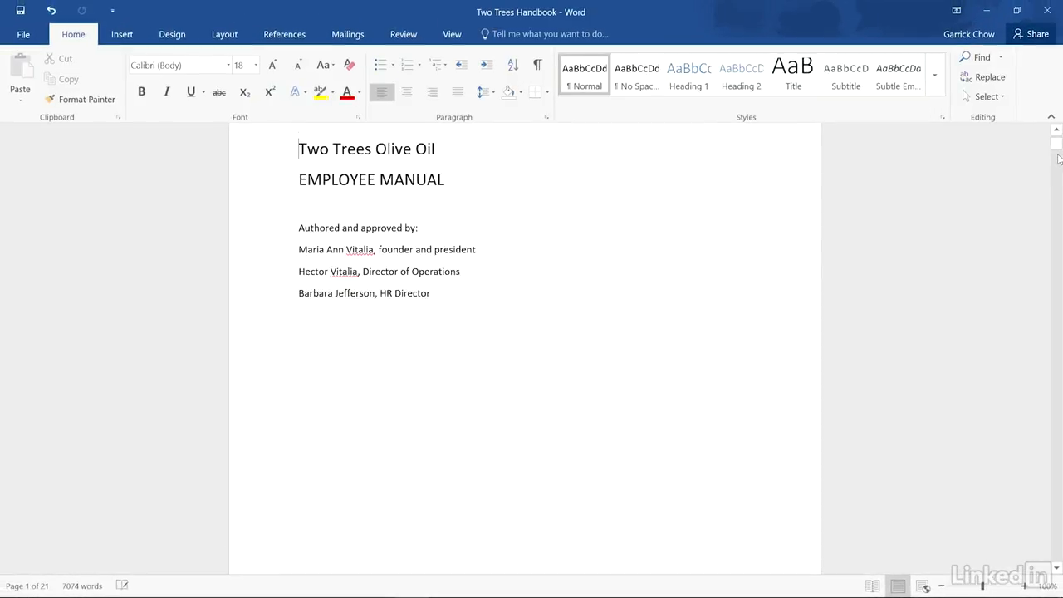
scroll(down, 3)
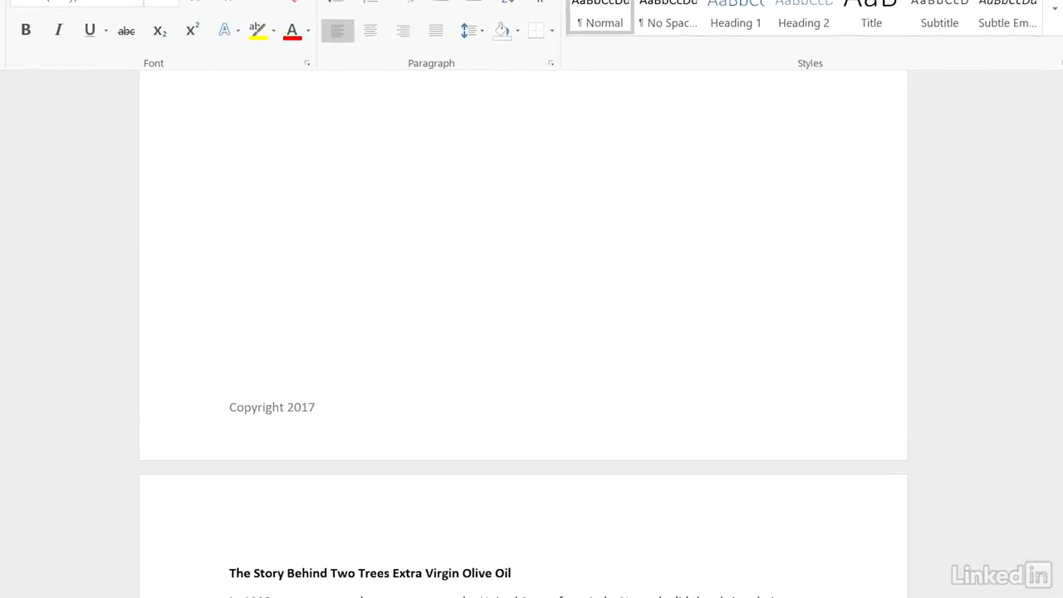
scroll(down, 3)
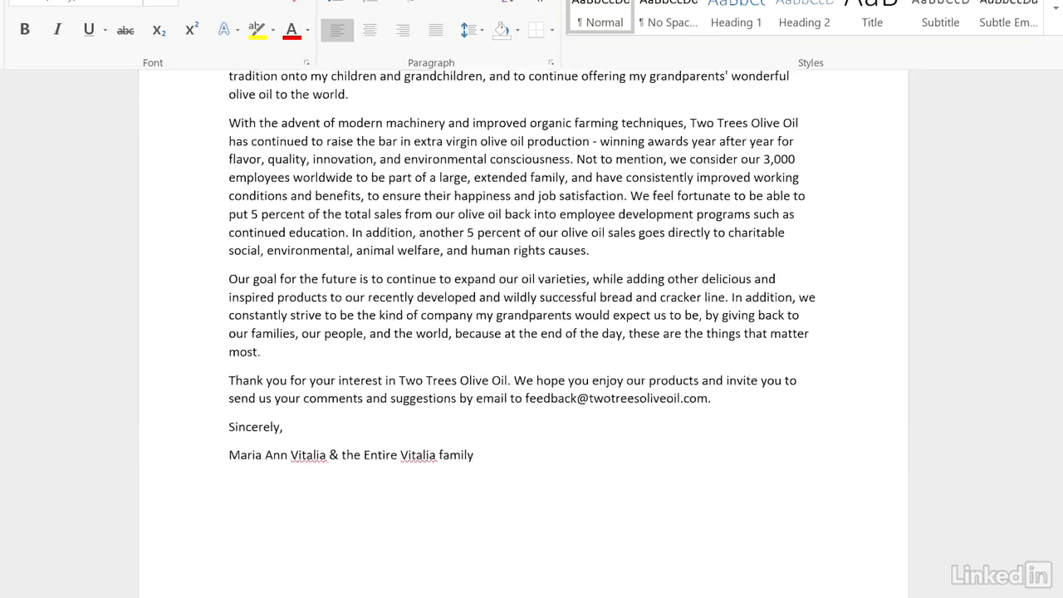